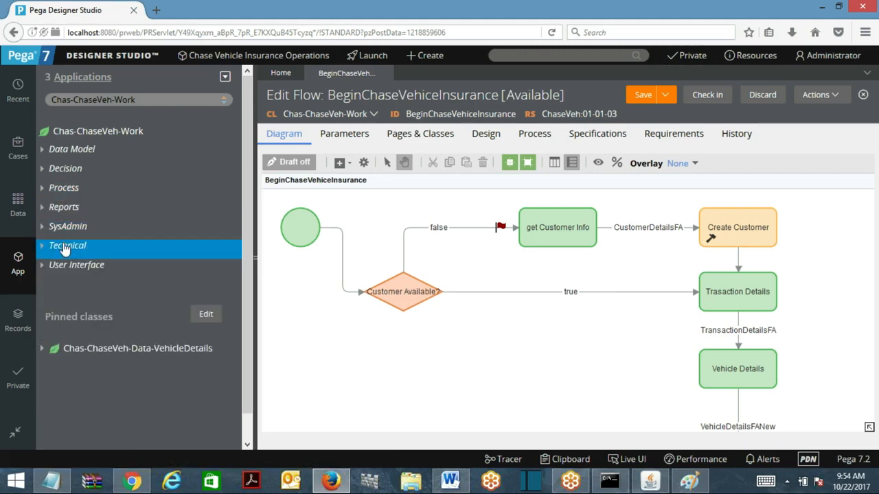
pyautogui.moveTo(121, 189)
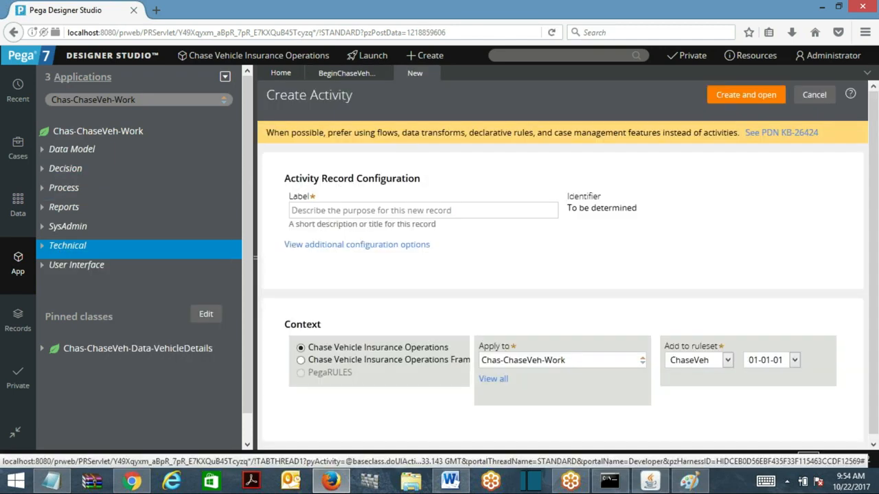
# - Create and open a new activity labelled CallingFlowActivity in the Chas-ChaseVeh-Work context
pyautogui.write('CallingFlowActivity')
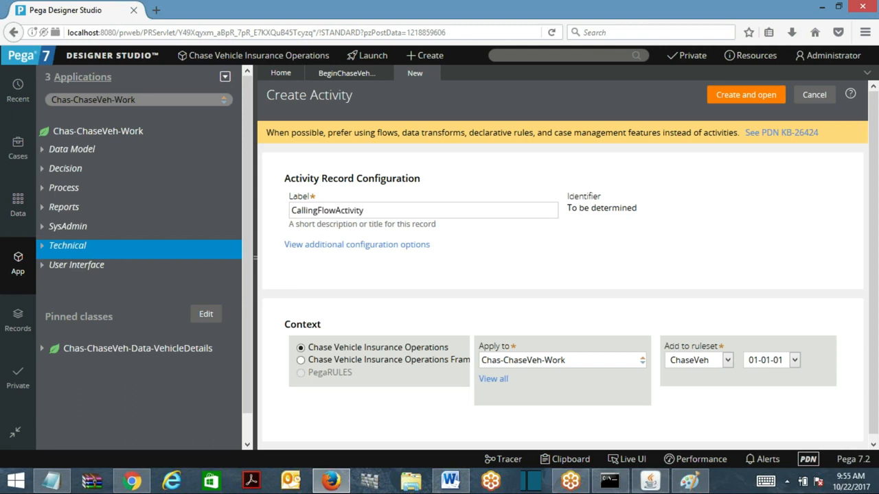
pyautogui.click(746, 95)
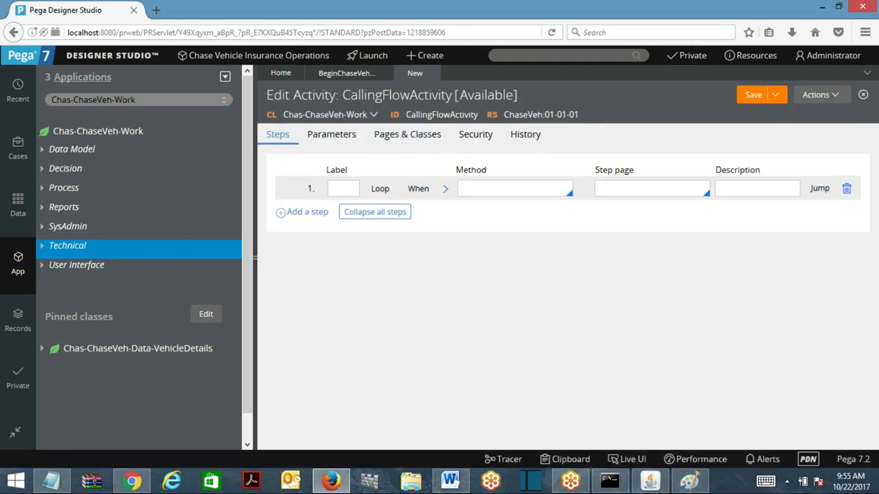
# - Set step 1's method to Call NewFromFlow, picked from the autocomplete list
pyautogui.write('C')
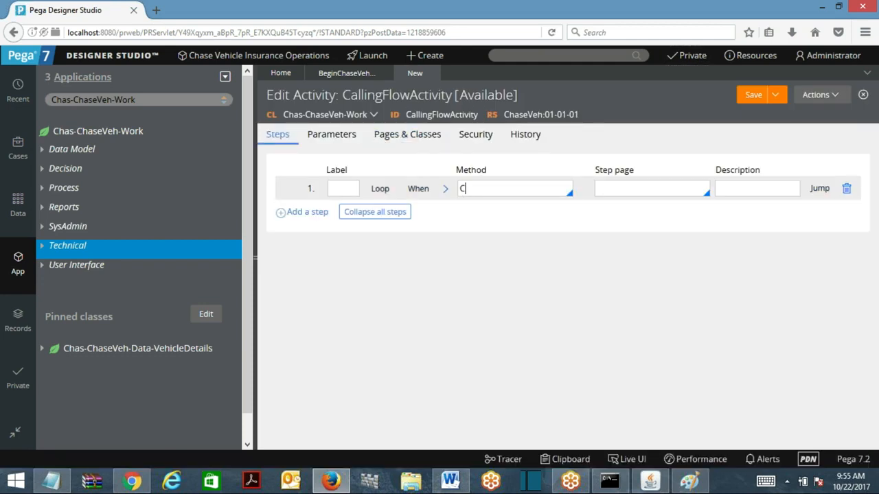
pyautogui.write('all New')
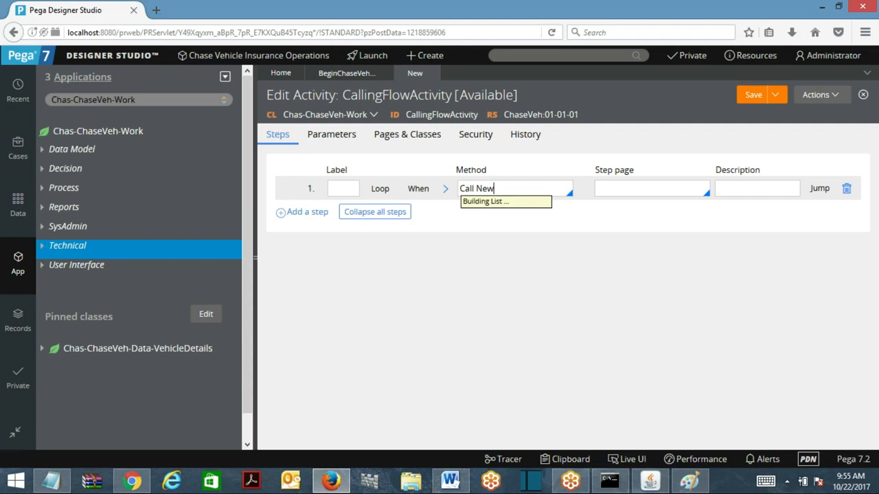
pyautogui.click(515, 188)
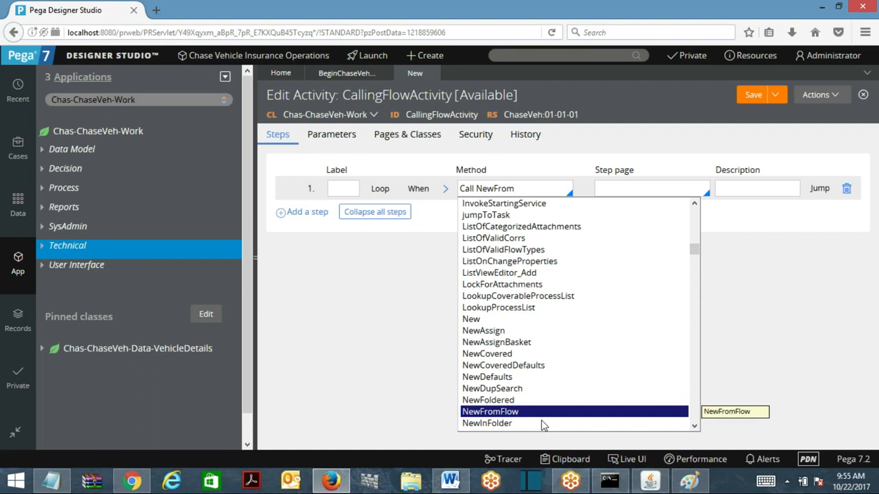
pyautogui.click(490, 411)
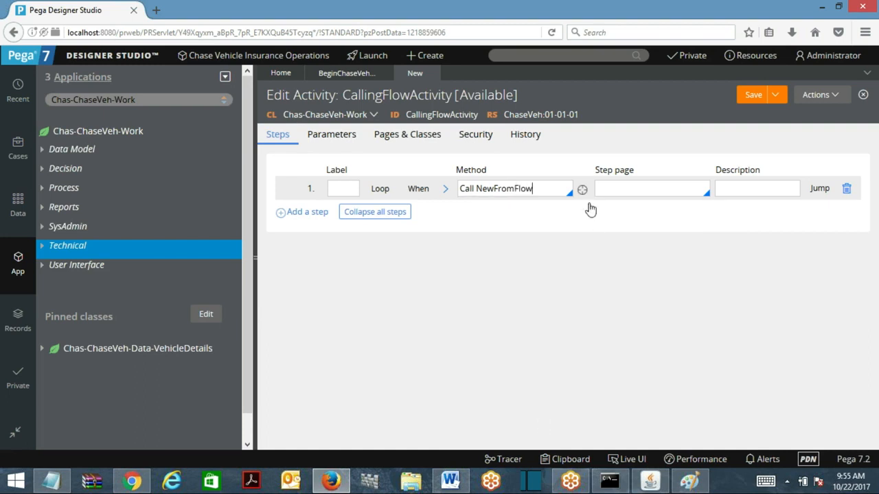
pyautogui.click(495, 188)
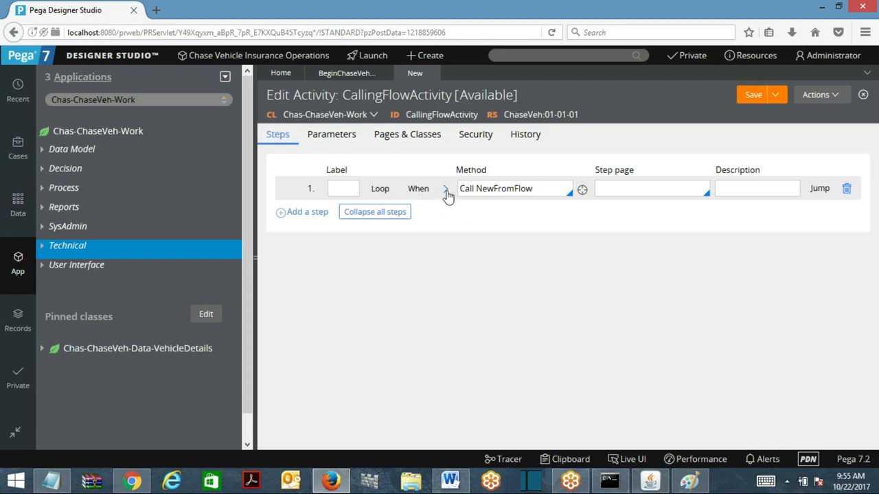
# - In step 1, enter InsClass Chas-ChaseVeh-Work and quoted FlowType BeginChaseVehicleInsurance, then save
pyautogui.click(445, 189)
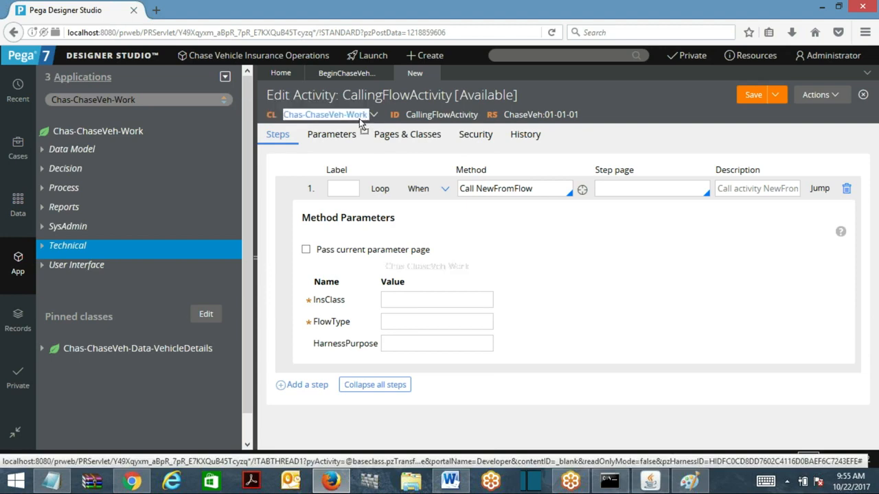
pyautogui.write('Chas-ChaseVeh-Work"')
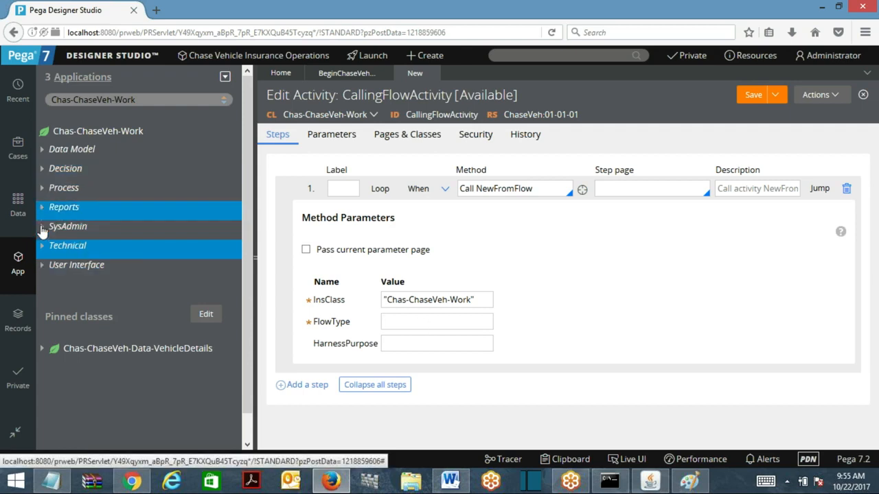
pyautogui.click(64, 188)
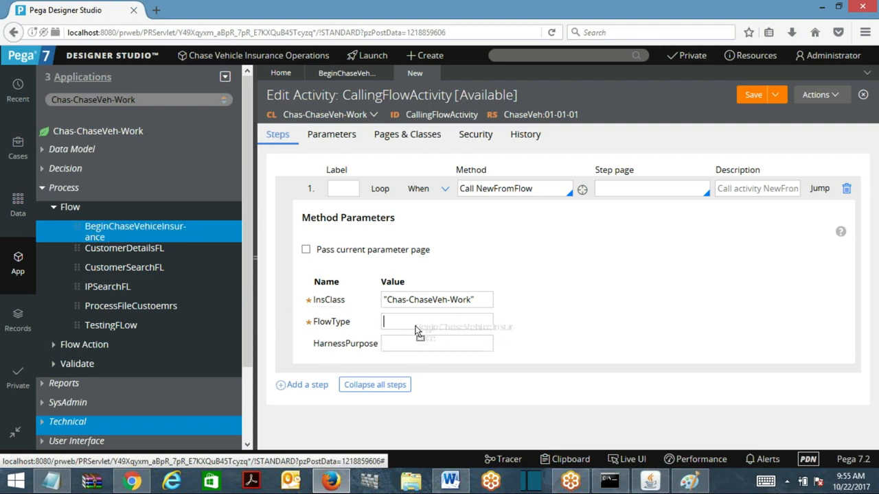
pyautogui.write('http://localhost:8080/prwet')
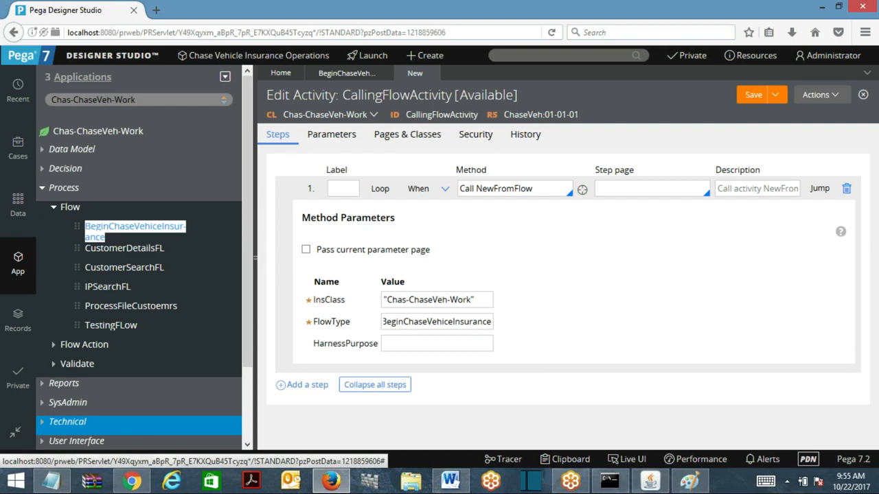
pyautogui.click(436, 321)
pyautogui.write('"')
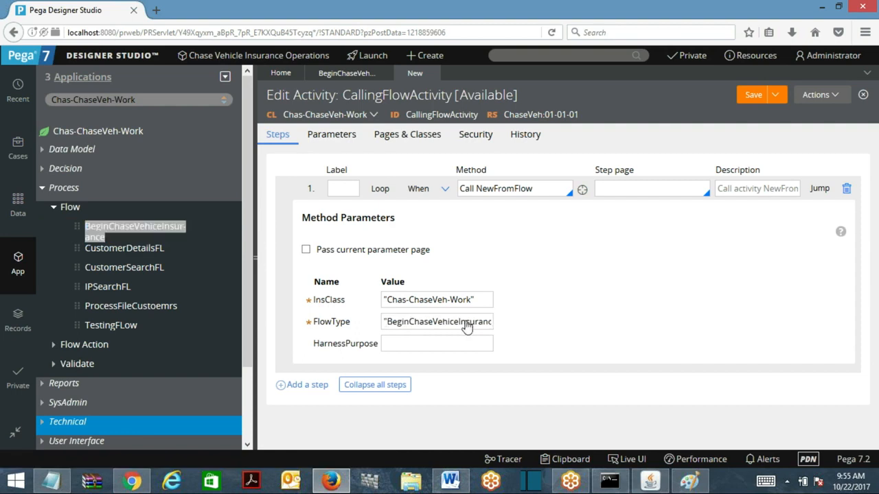
pyautogui.click(753, 95)
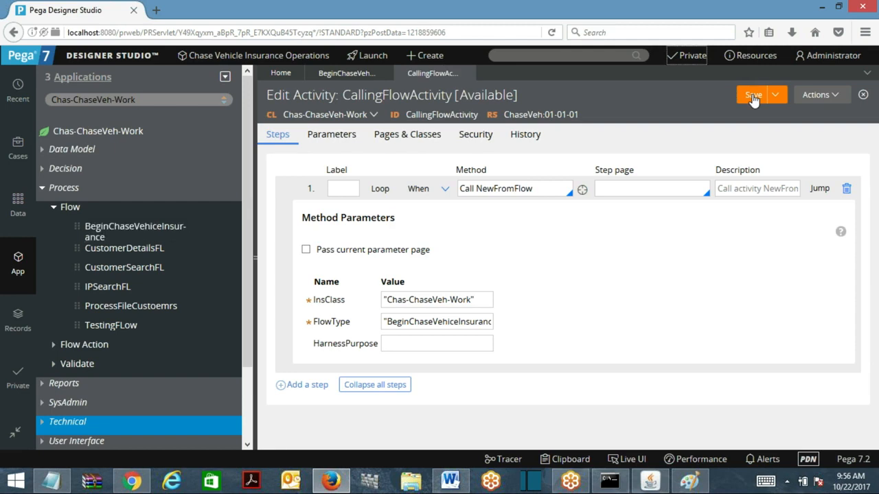
# - Run CallingFlowActivity from the Run Activity window to launch a new work object form
pyautogui.click(753, 95)
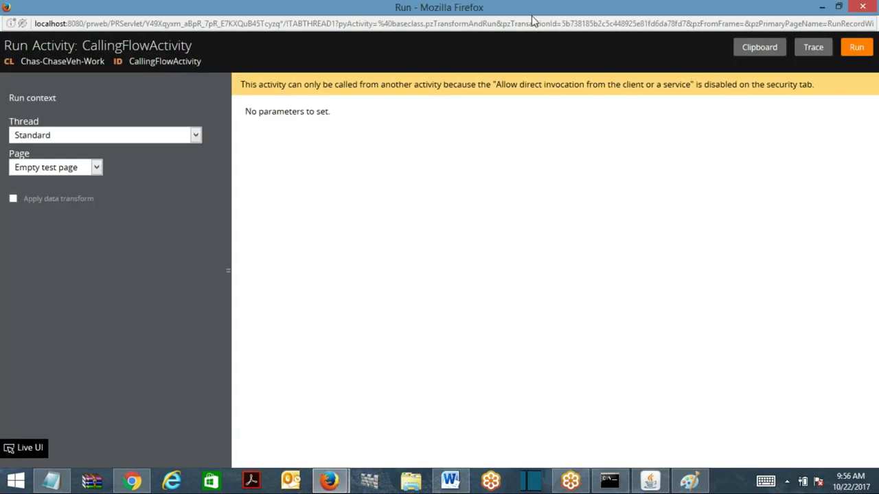
pyautogui.click(856, 47)
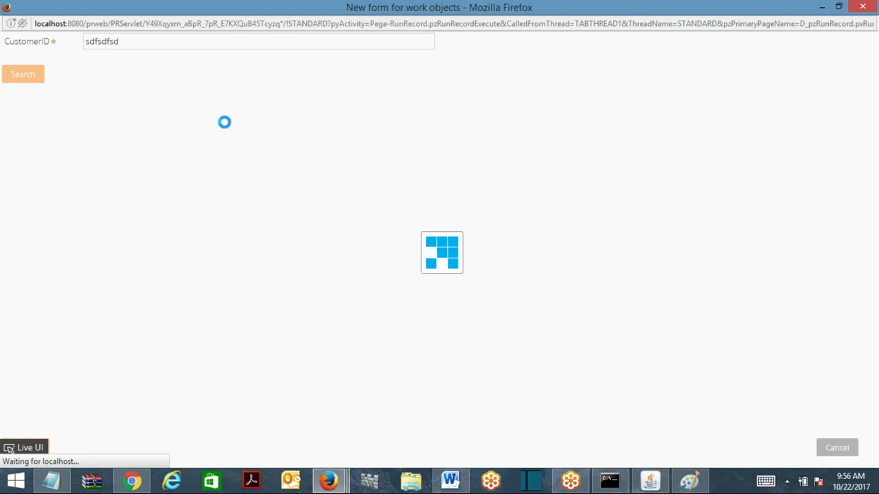
# - Submit the empty form, then fill customer details with zip 2525 for Oct212017-1 and resubmit
pyautogui.click(23, 74)
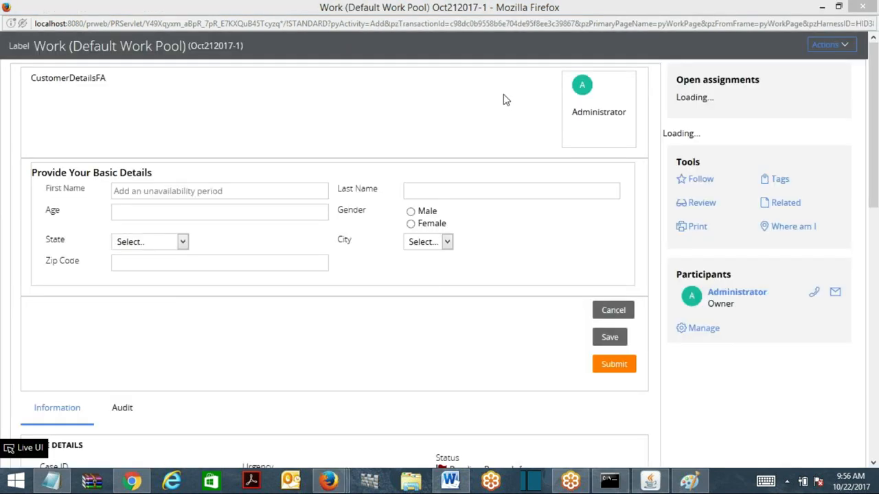
pyautogui.click(614, 364)
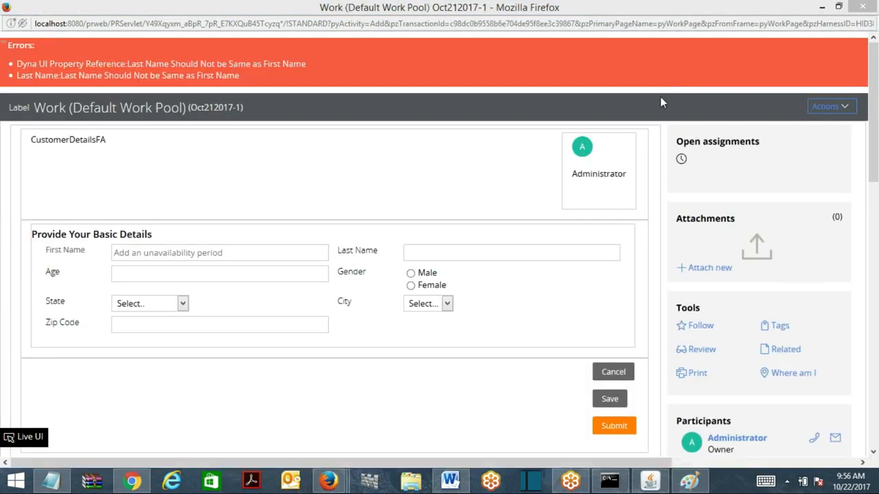
pyautogui.moveTo(179, 94)
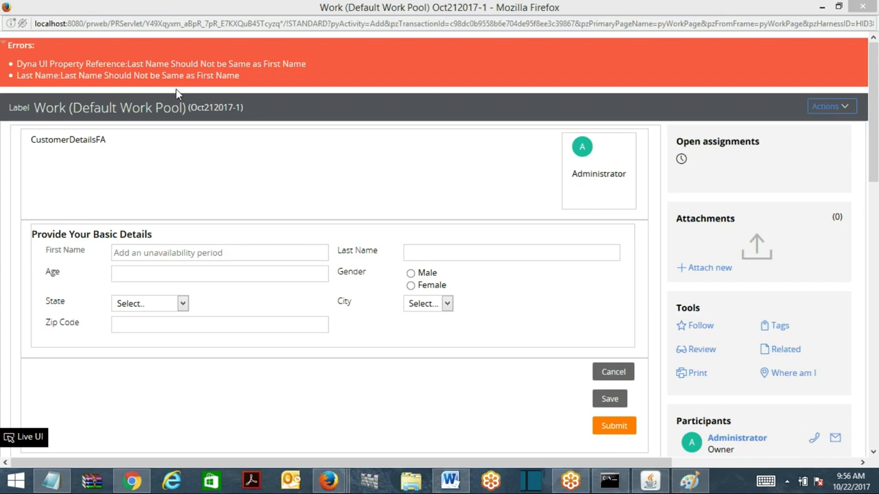
pyautogui.doubleClick(215, 107)
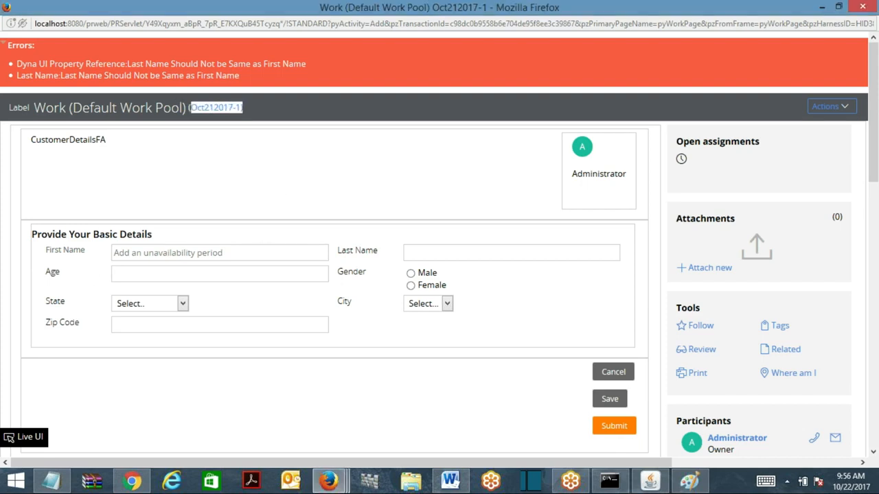
pyautogui.moveTo(820, 66)
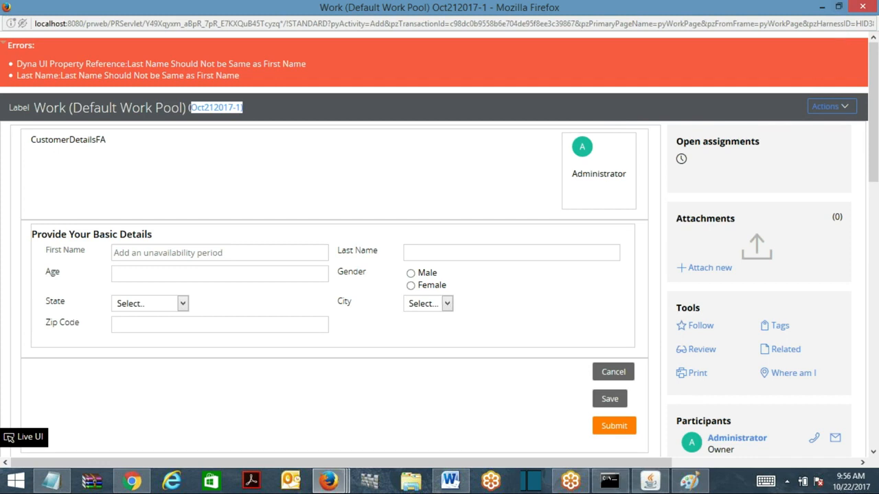
pyautogui.write('sdfdsfsd')
pyautogui.click(220, 253)
pyautogui.write('sfdfsdfsdf')
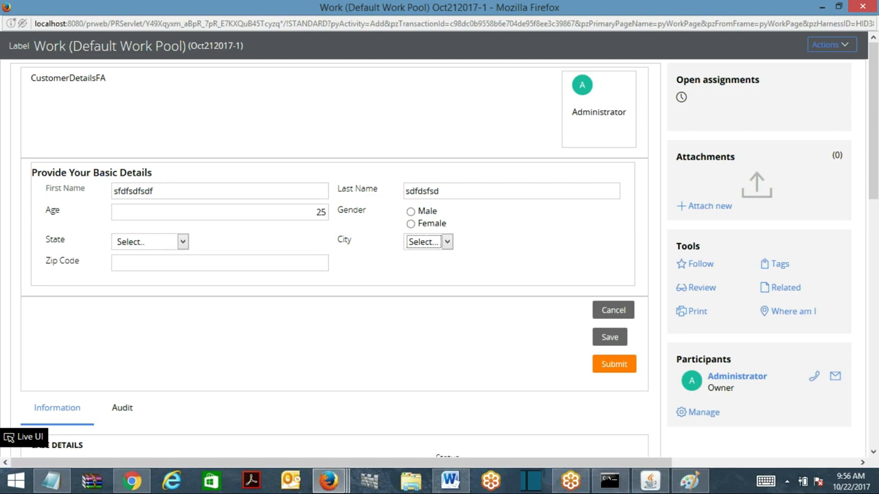
pyautogui.write('2525')
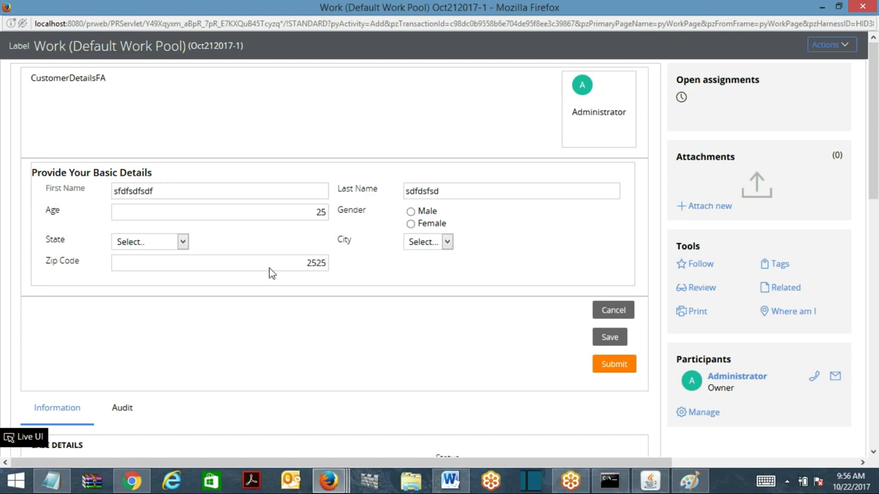
pyautogui.click(614, 364)
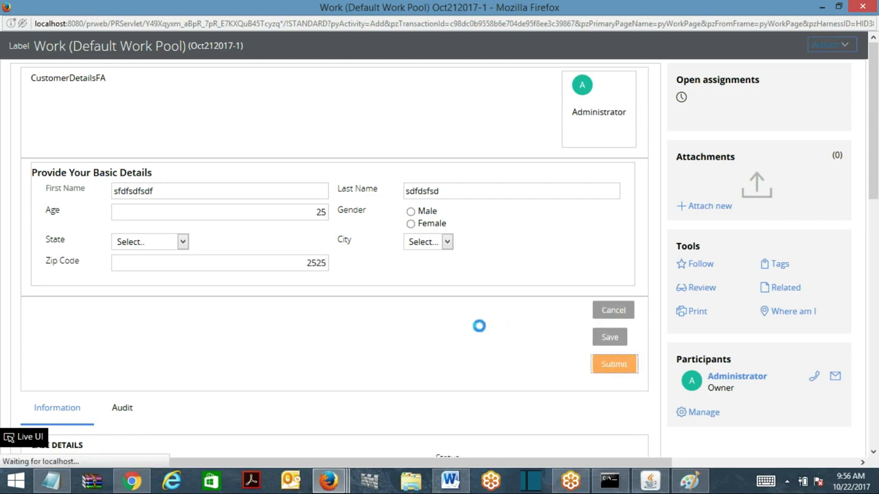
pyautogui.click(614, 364)
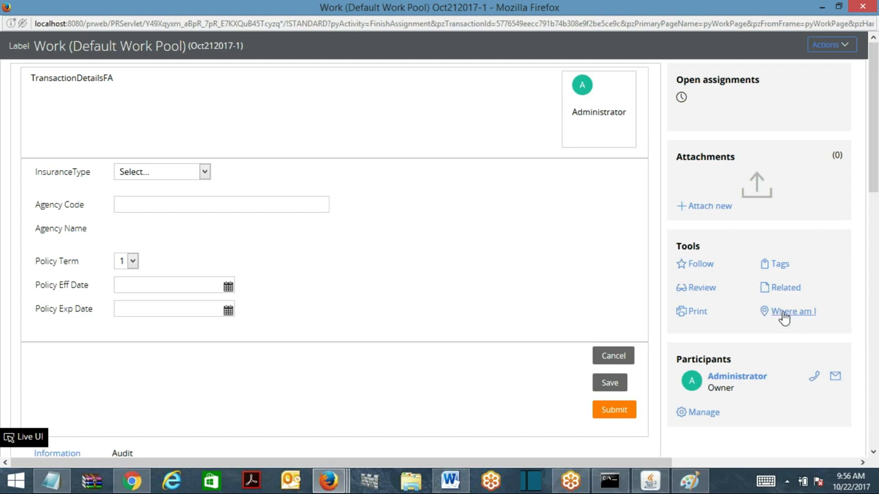
# - View the case's location in the flow, then close that view
pyautogui.click(793, 311)
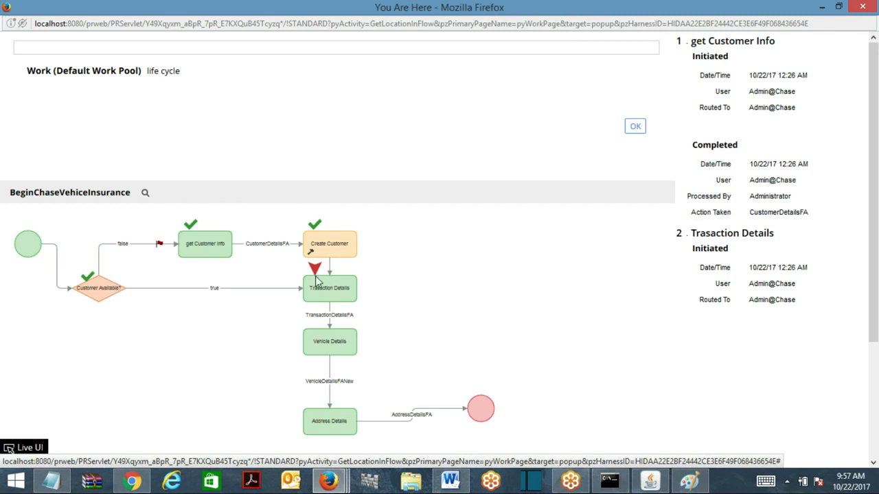
pyautogui.click(634, 126)
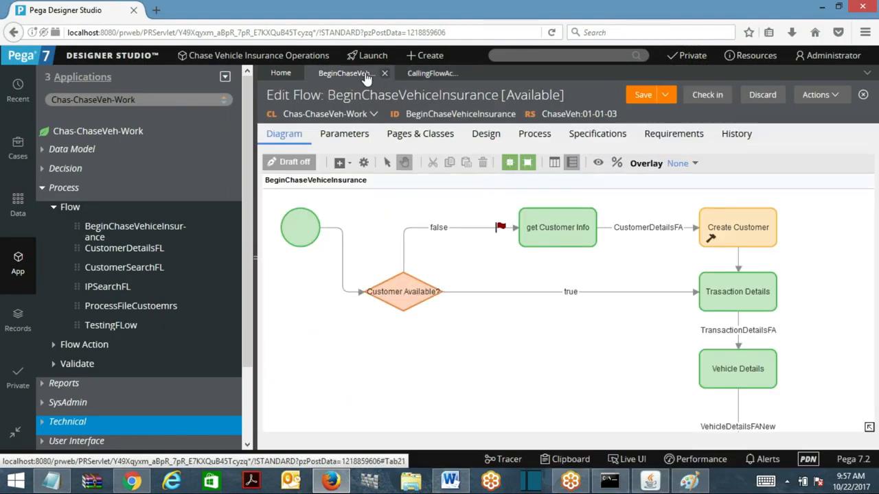
# - Show the flow's Process tab, open the Actions menu, then dismiss it without choosing
pyautogui.click(535, 133)
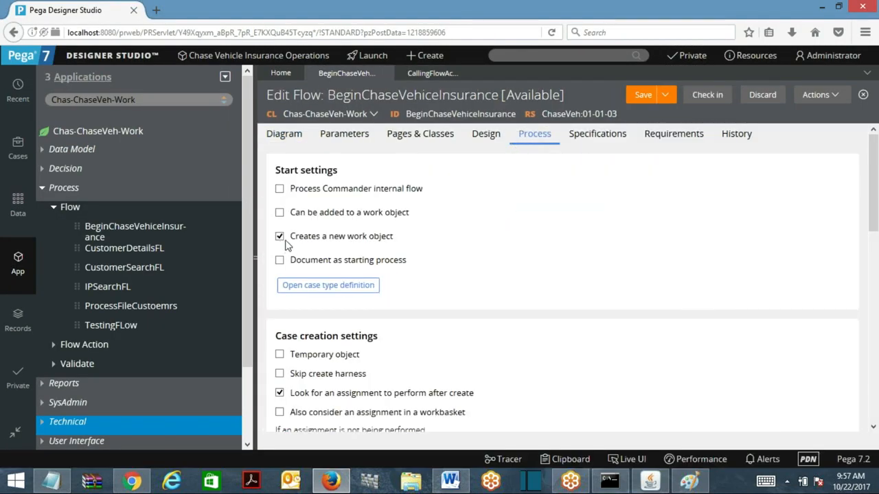
pyautogui.click(821, 94)
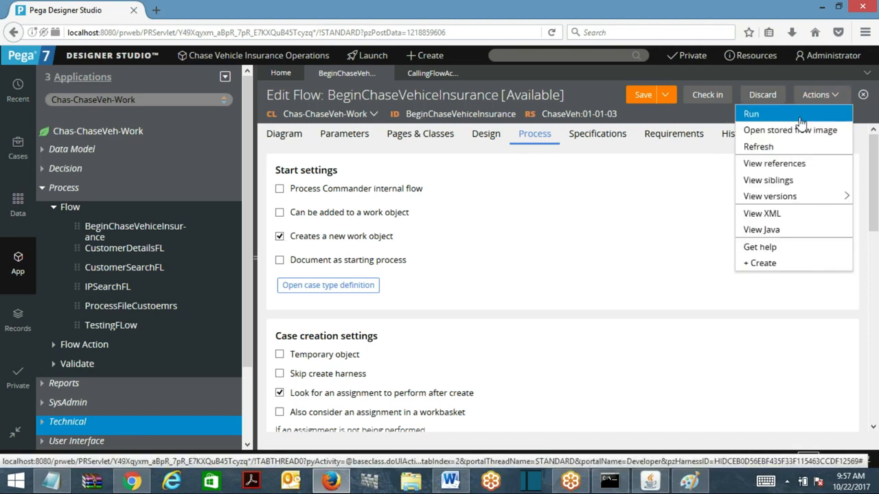
pyautogui.moveTo(734, 133)
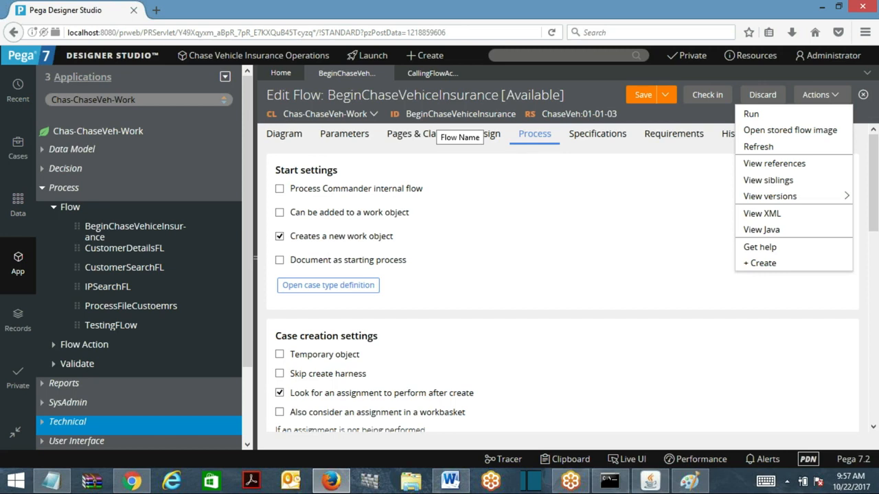
pyautogui.moveTo(438, 122)
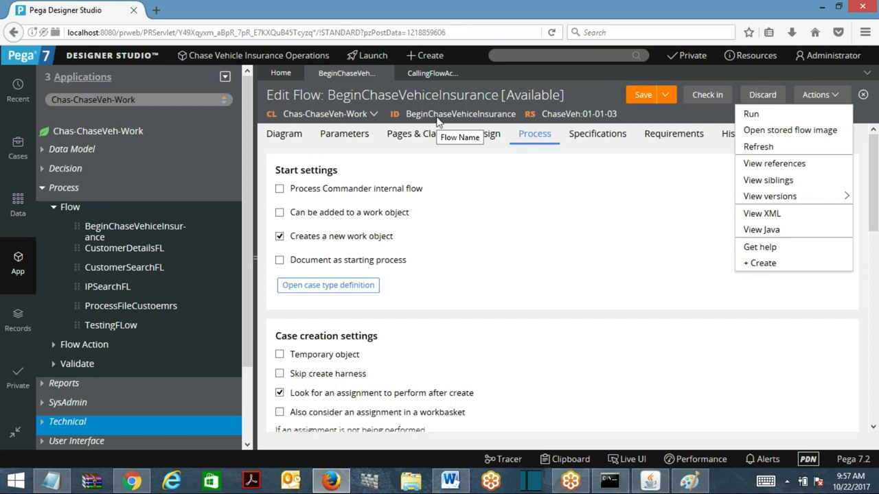
pyautogui.click(314, 188)
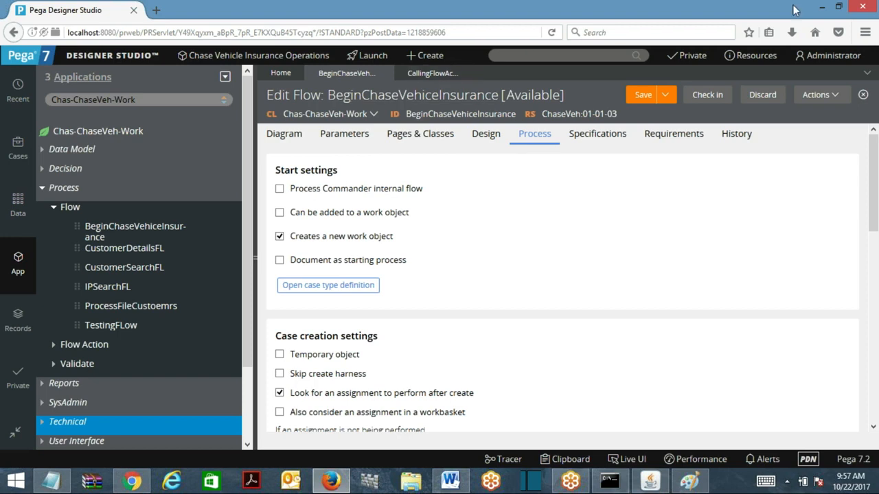
pyautogui.moveTo(721, 245)
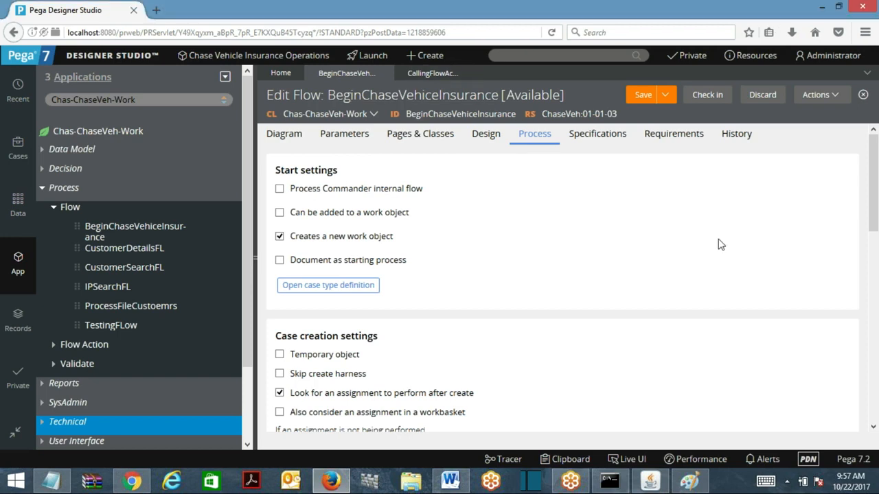